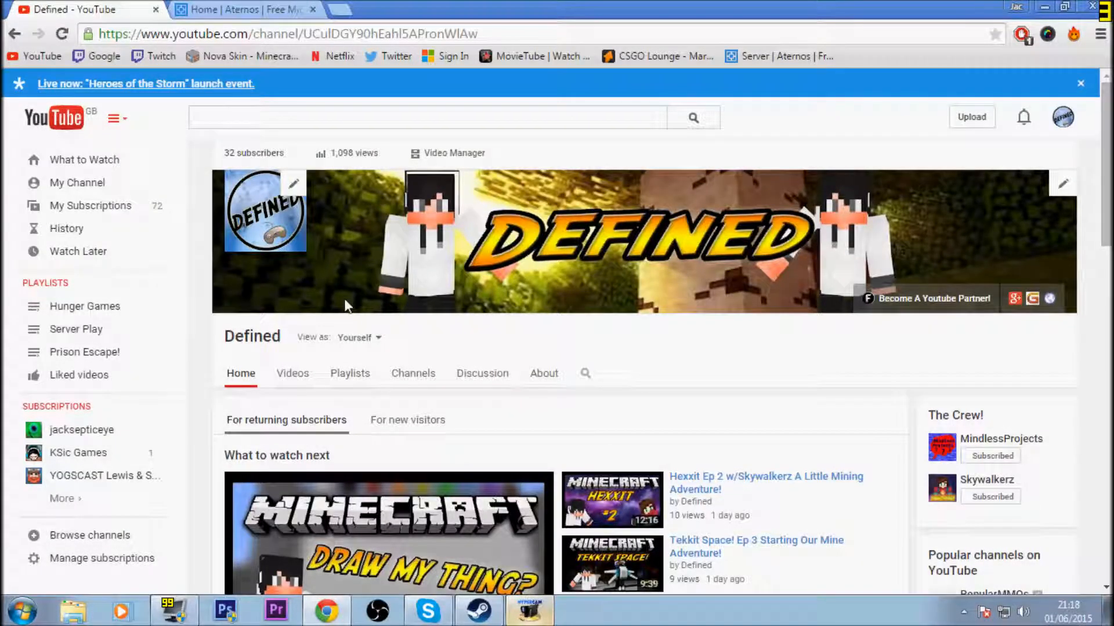
- Scroll down the Defined channel's uploads toward the oldest videos
scroll("down", 3)
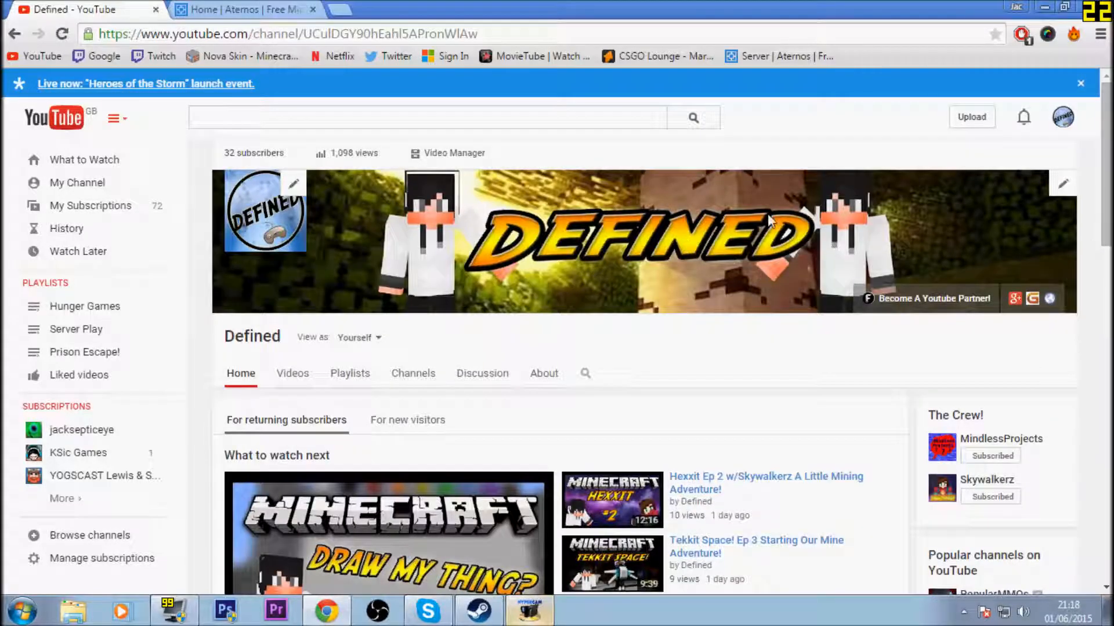
scroll("down", 3)
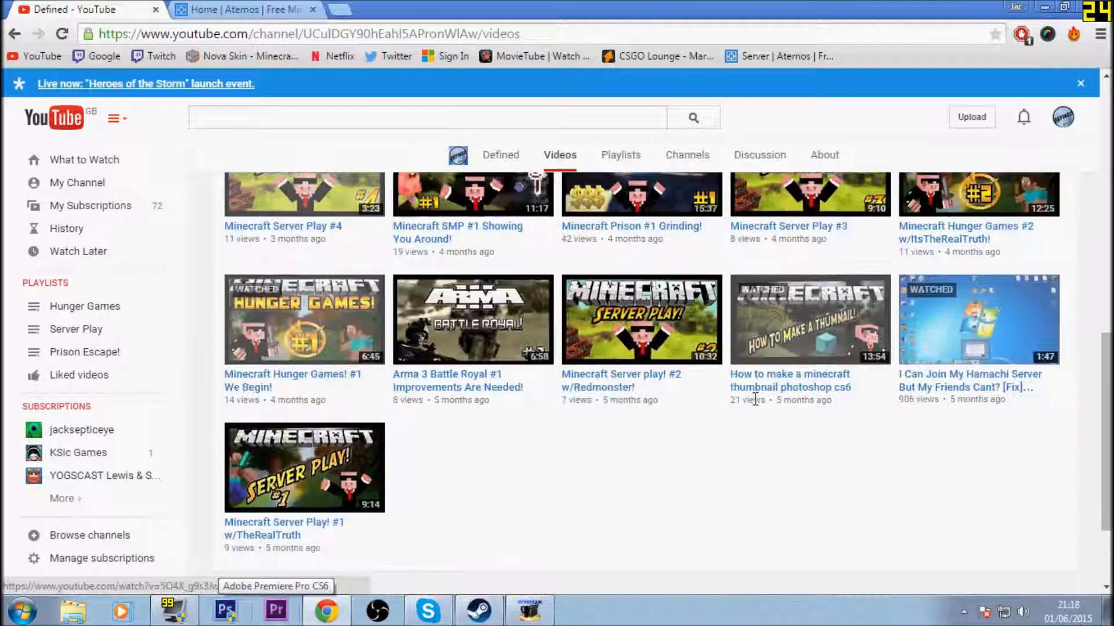
mouse_move(986, 461)
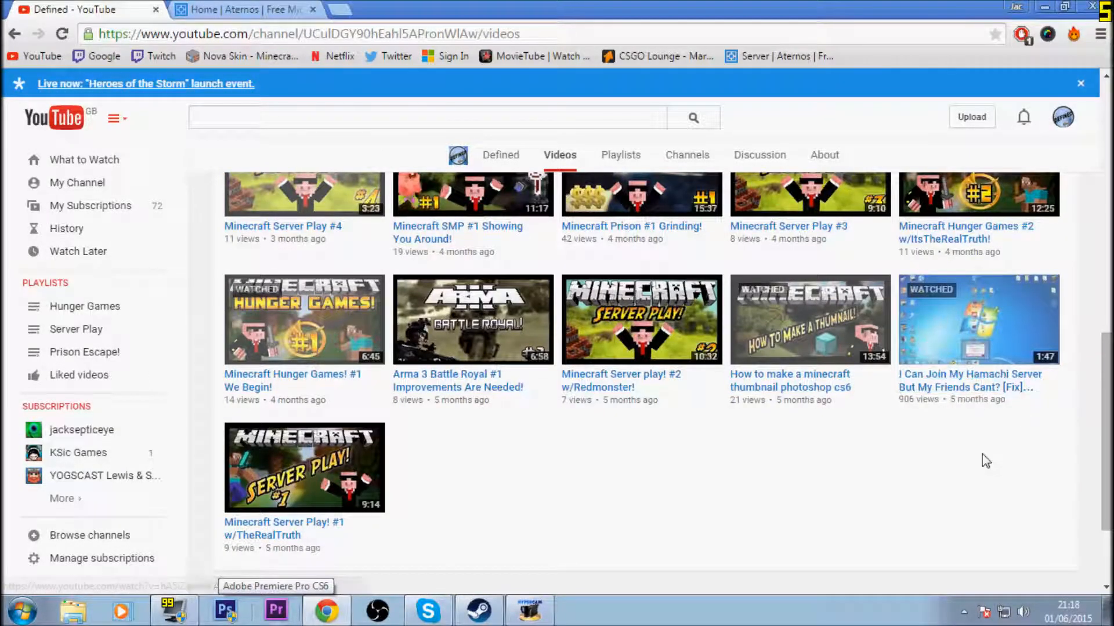
- Bring up aternos.org in a fresh Chrome tab via Google, starting the address with 'art'
left_click(242, 9)
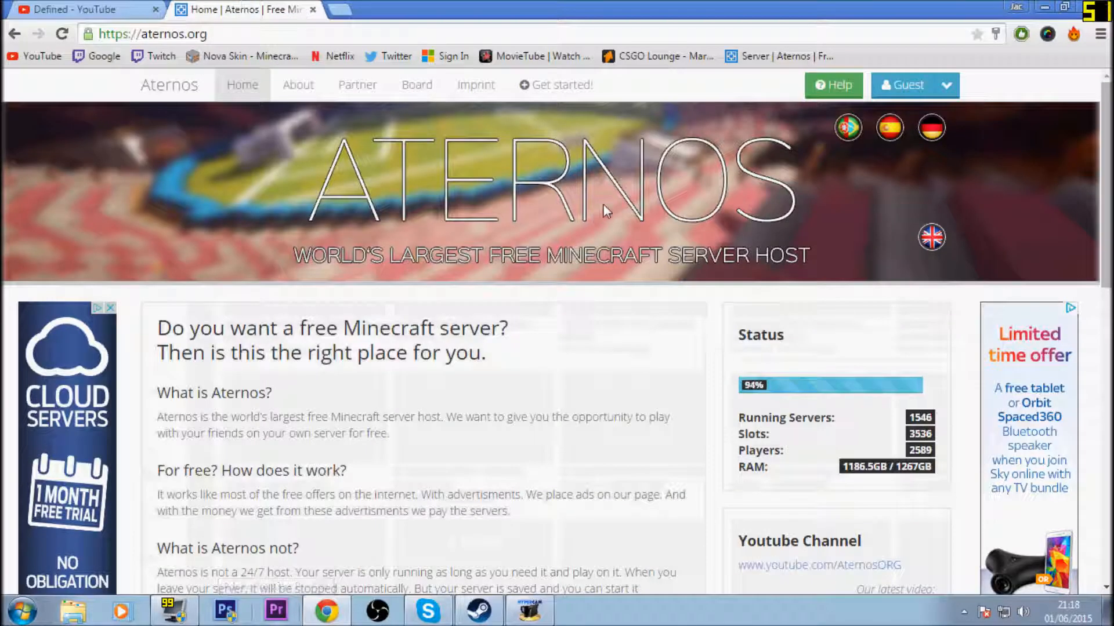
left_click(81, 9)
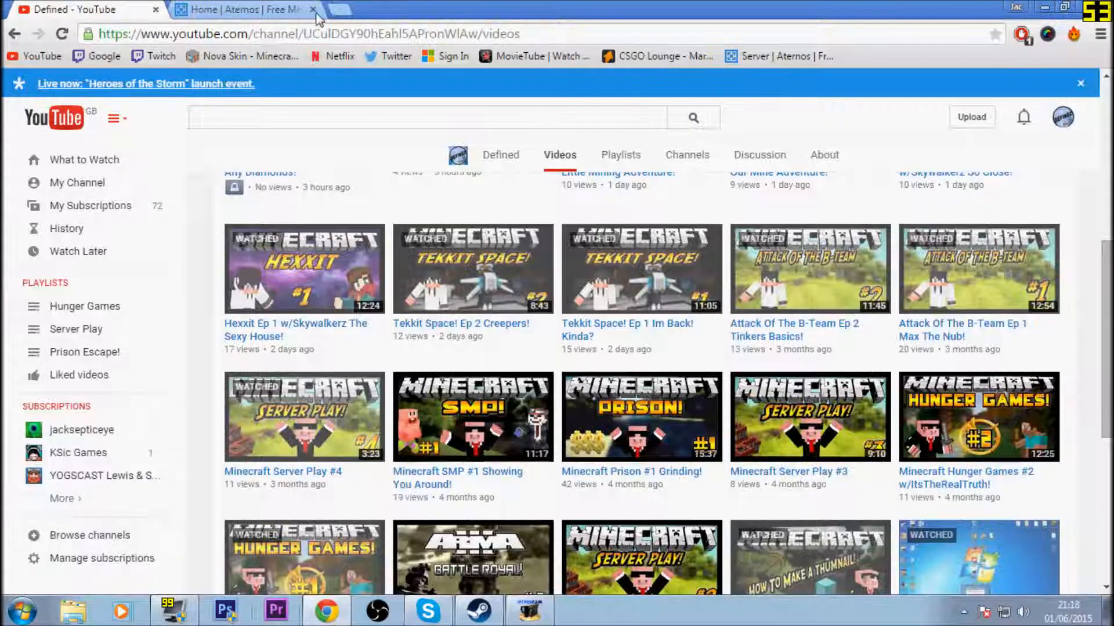
left_click(341, 9)
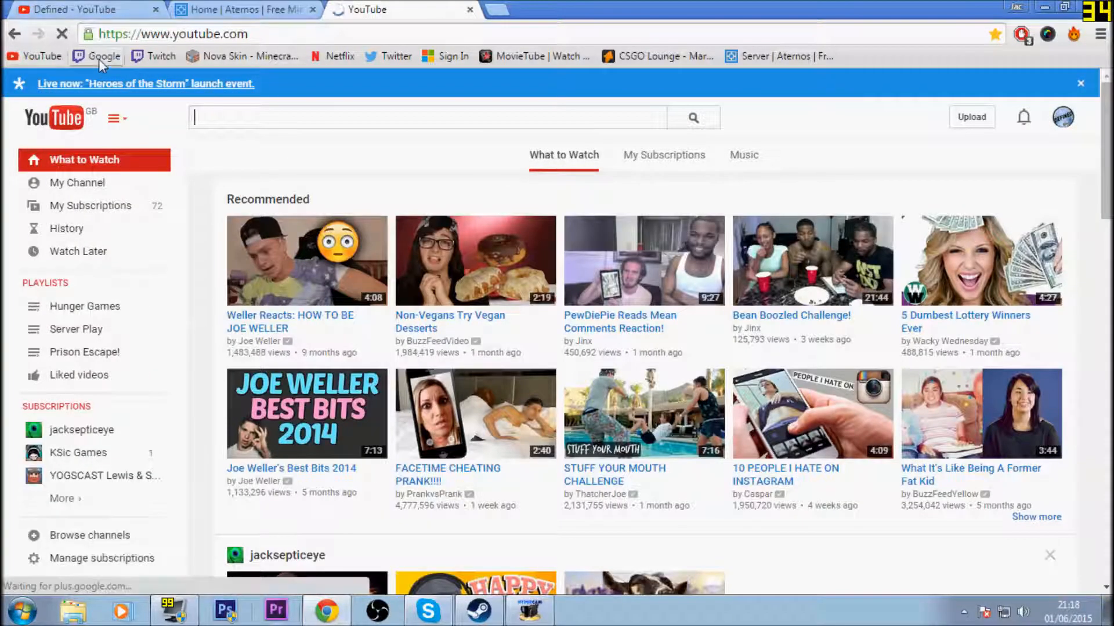
left_click(96, 56)
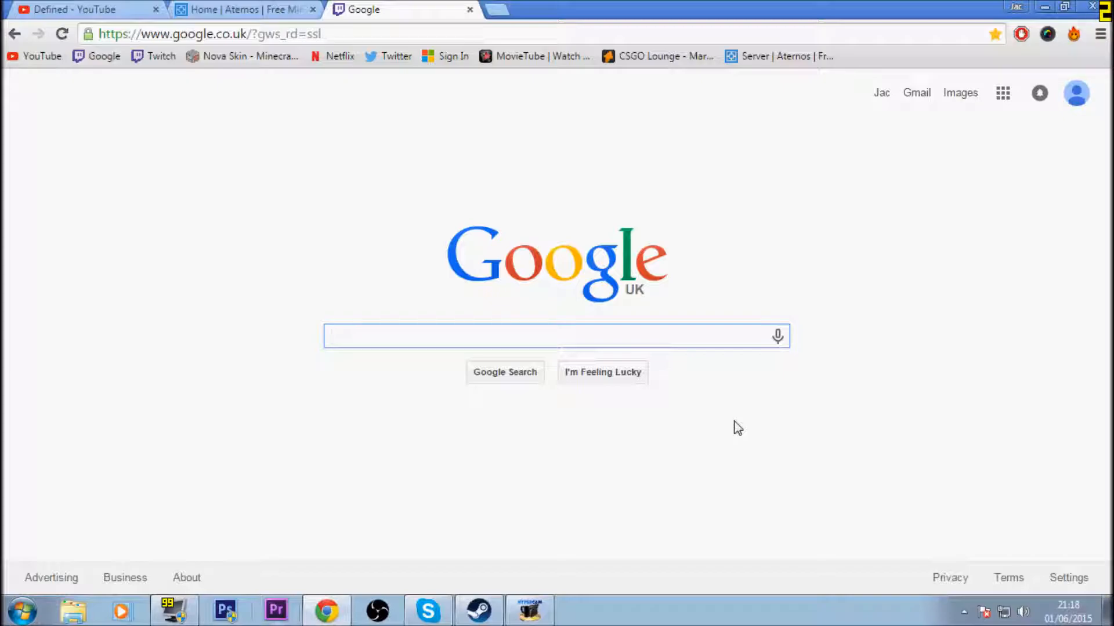
type("art")
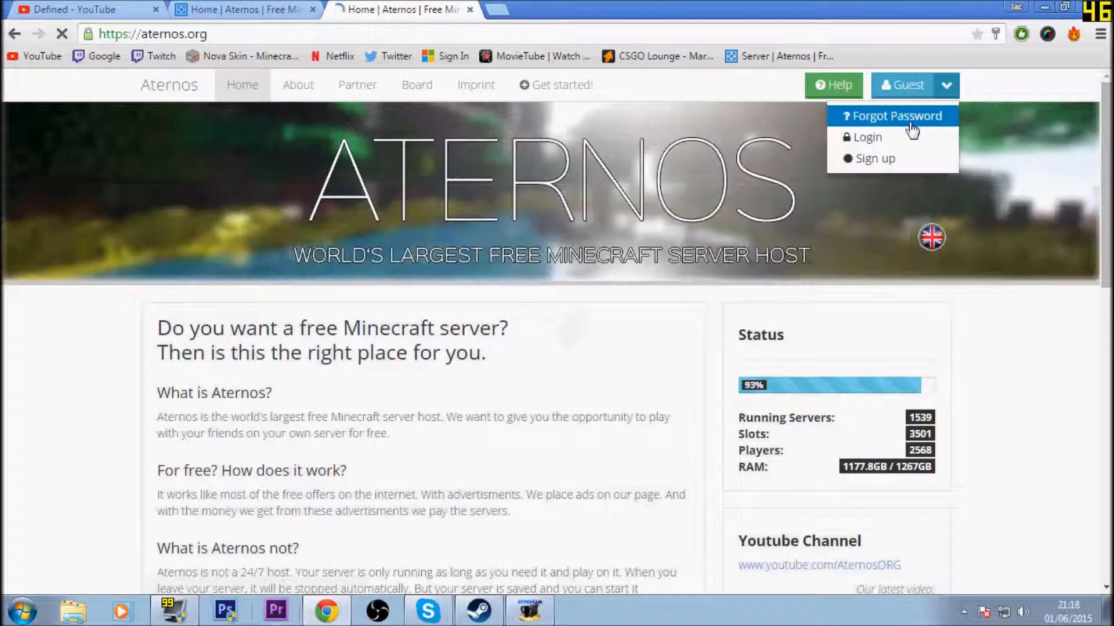
- Start the Aternos sign-up form and enter placeholder email text 'fijsgfingjbfd'
left_click(874, 159)
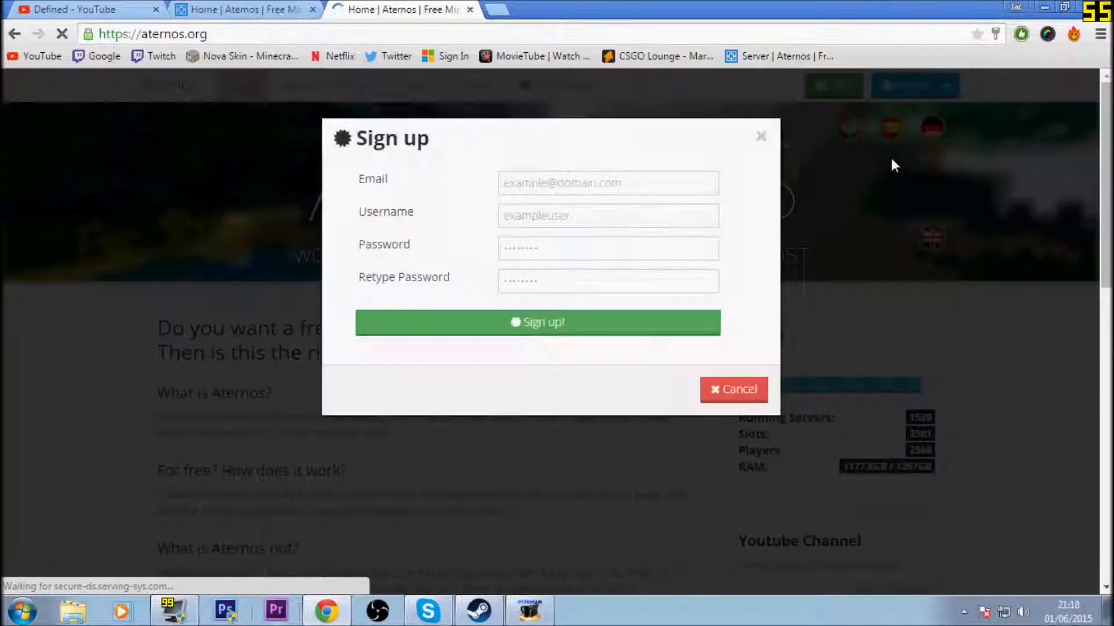
left_click(606, 186)
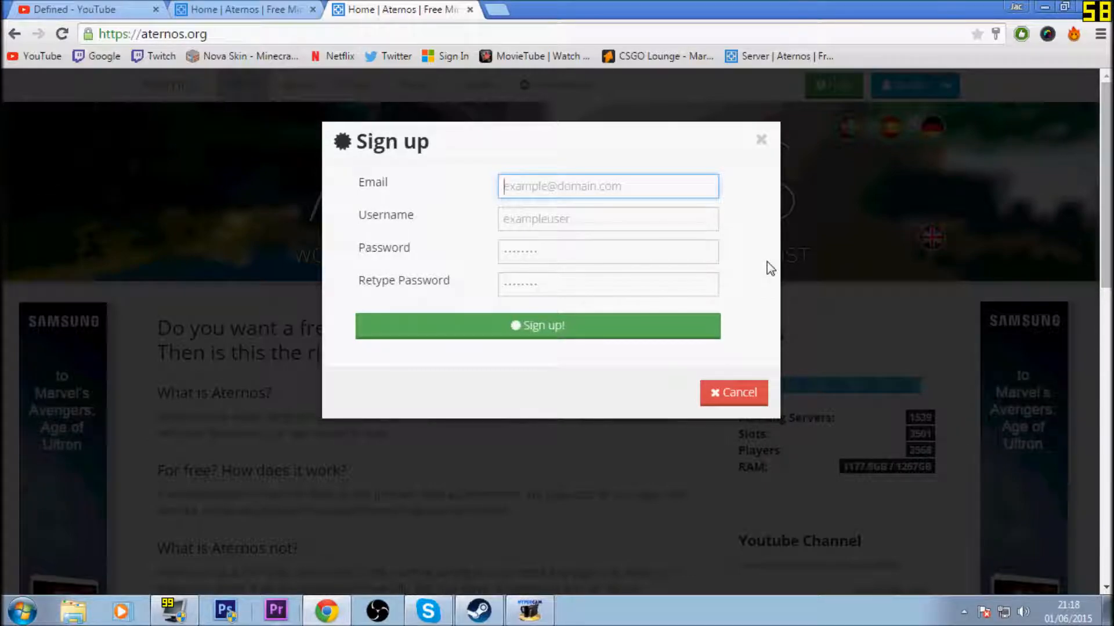
type("fijsgfingjbfd")
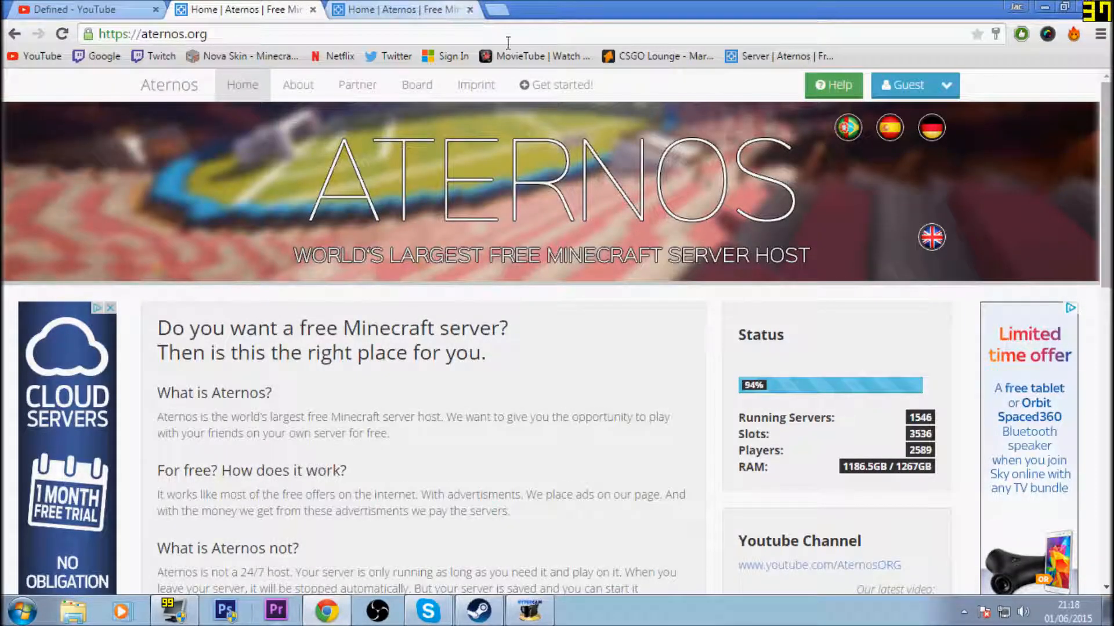
left_click(950, 85)
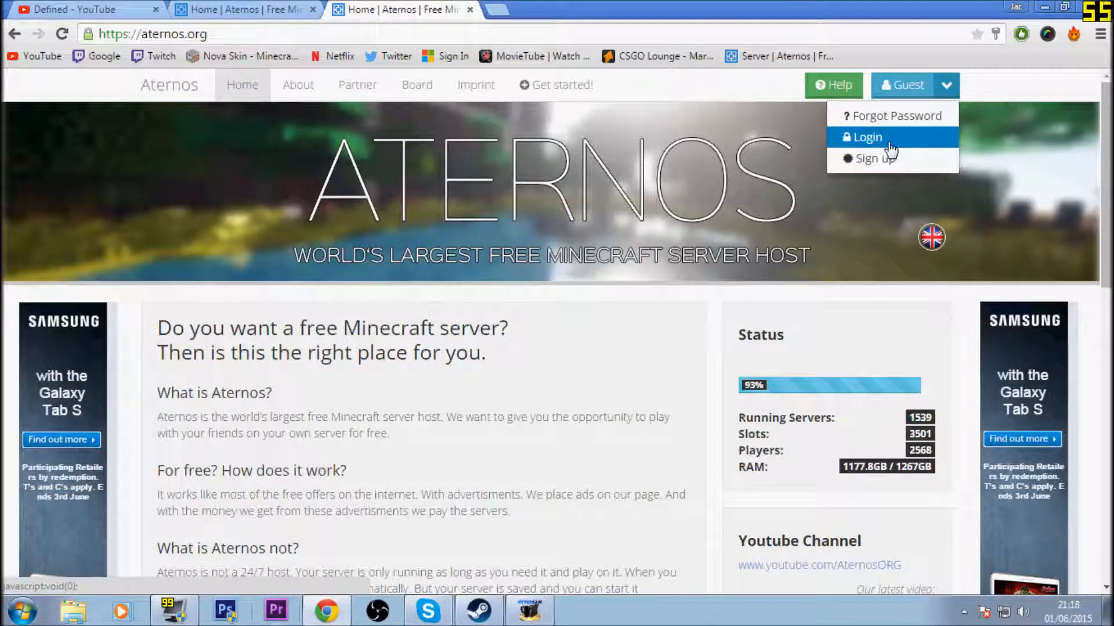
left_click(870, 159)
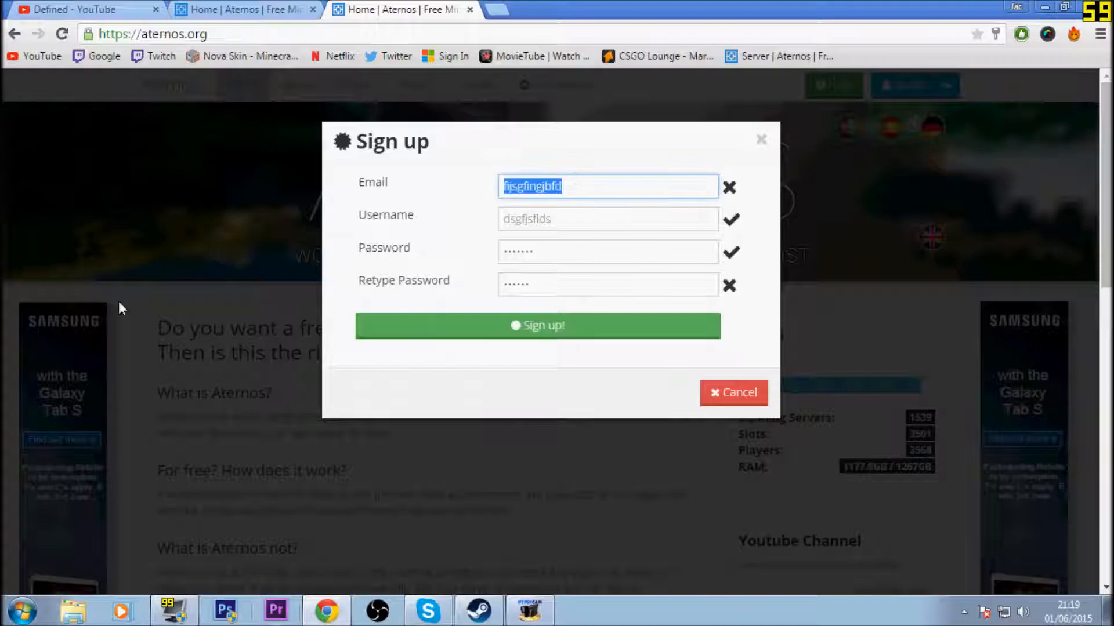
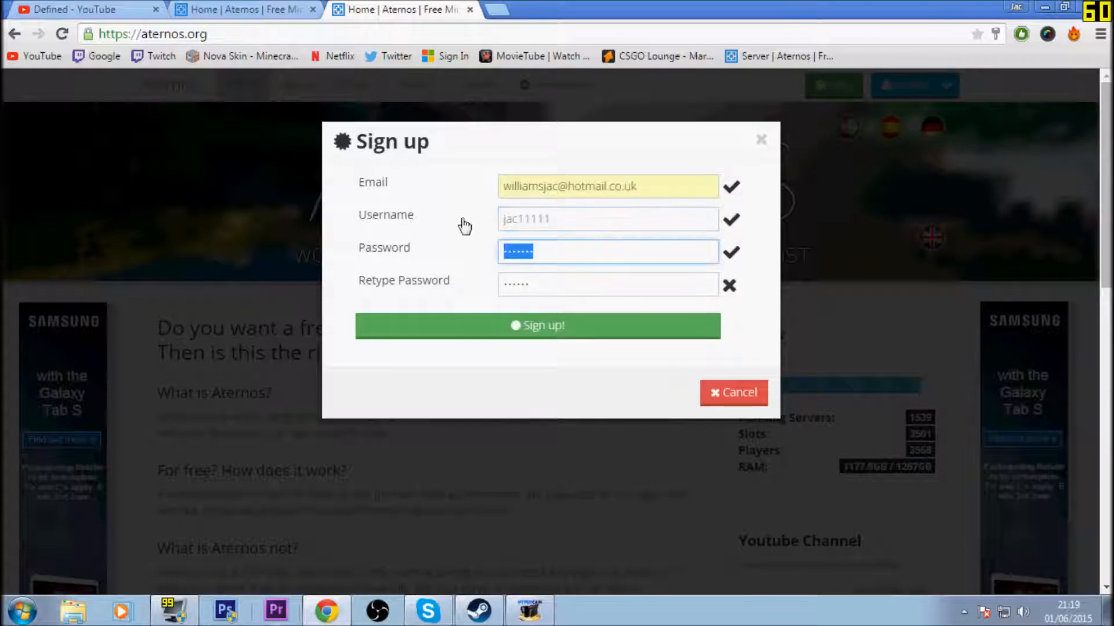
left_click(607, 252)
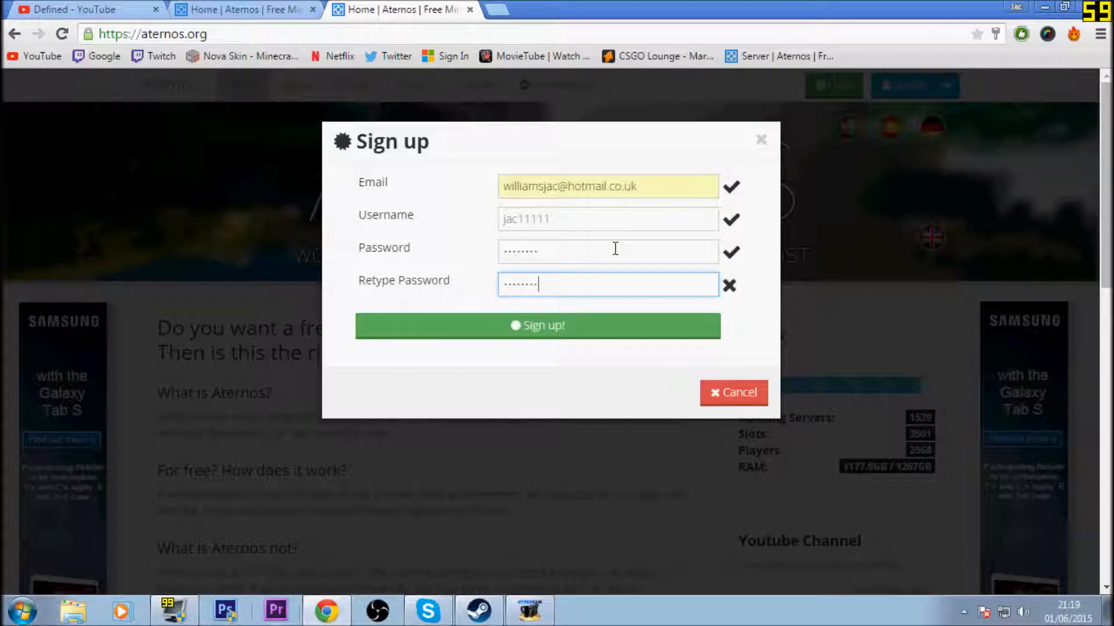
left_click(537, 325)
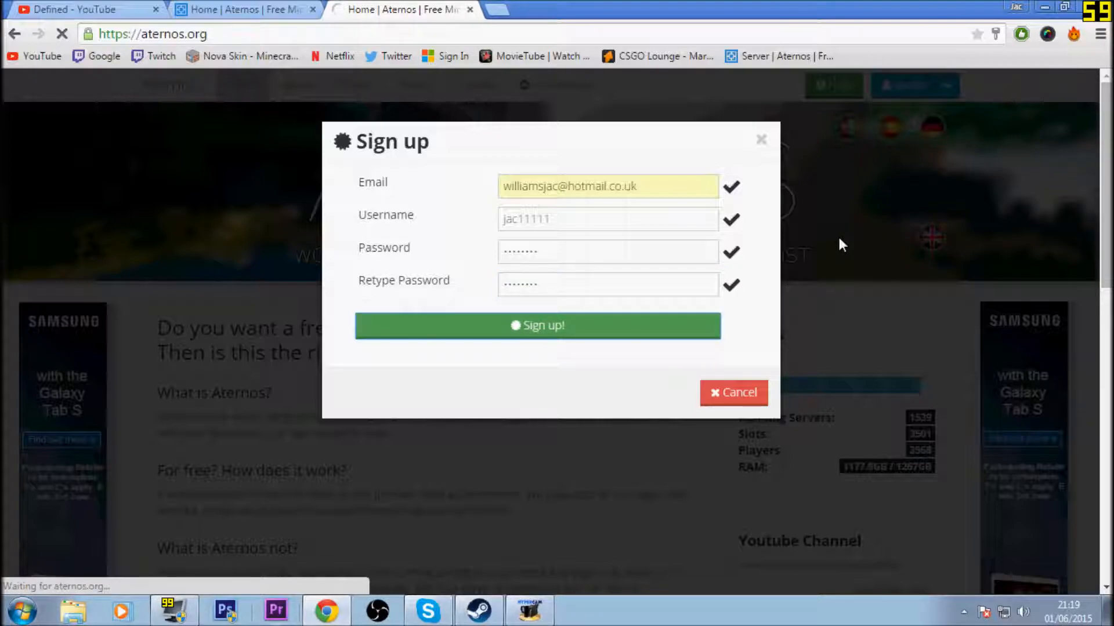
mouse_move(811, 176)
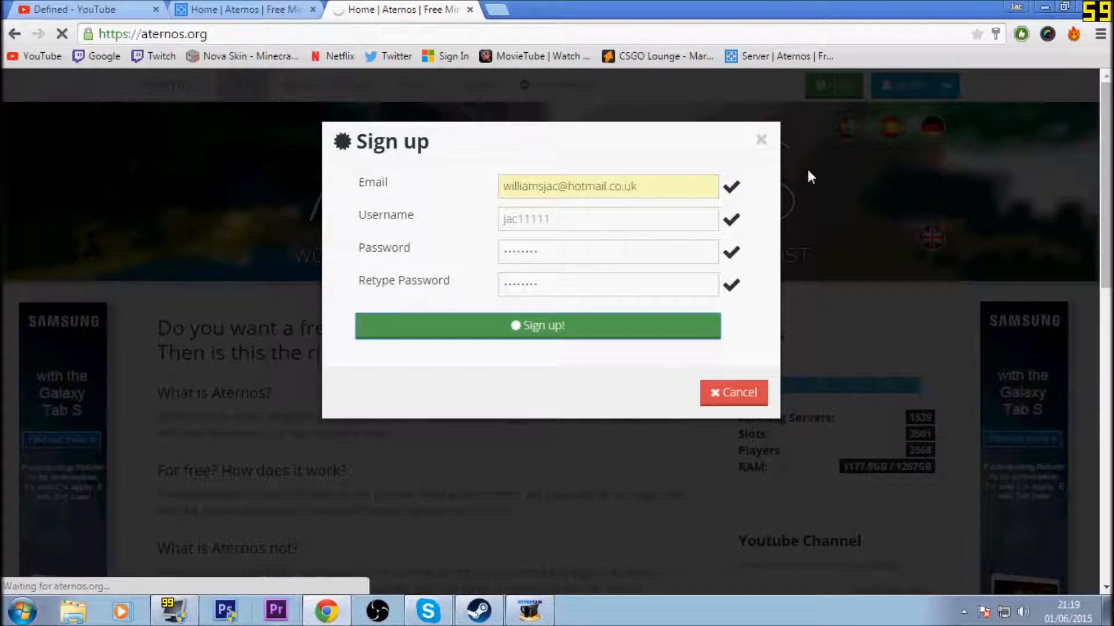
left_click(537, 325)
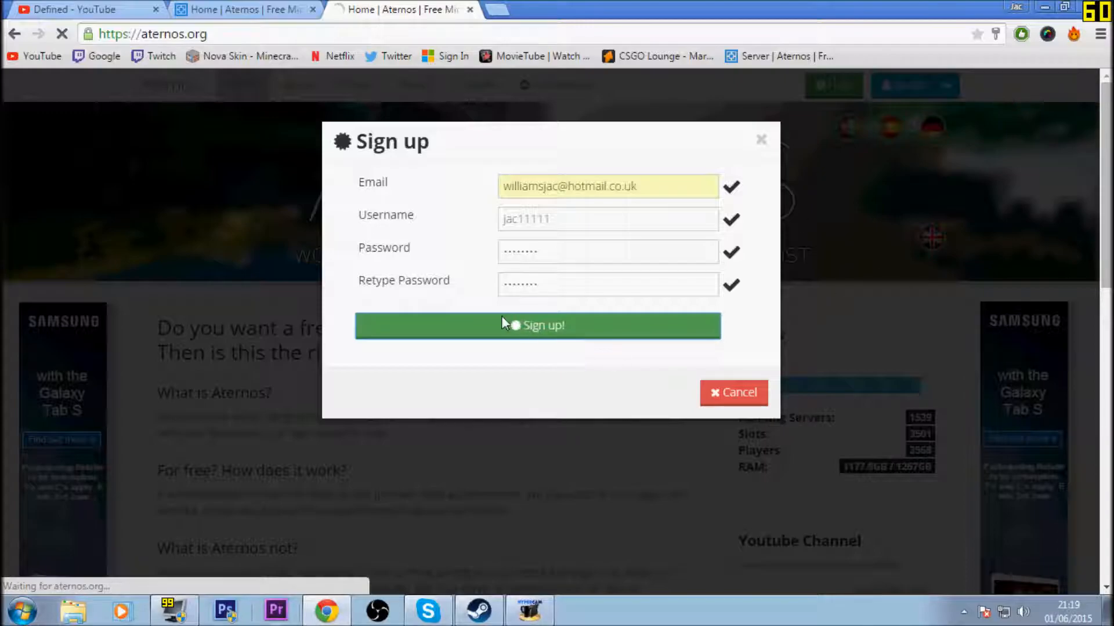
left_click(537, 325)
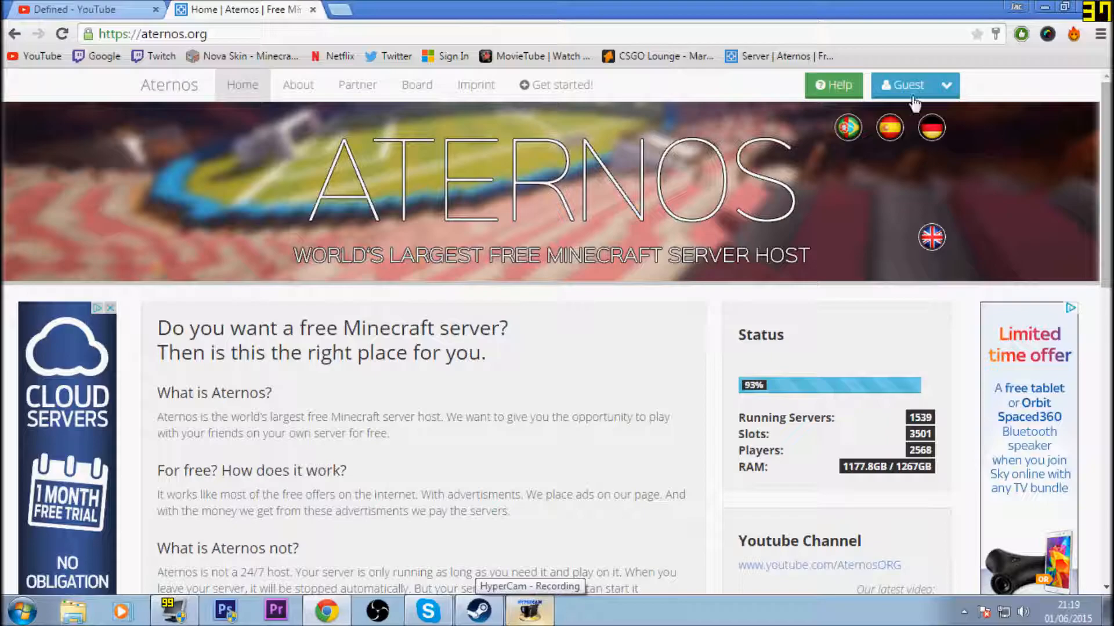
left_click(914, 84)
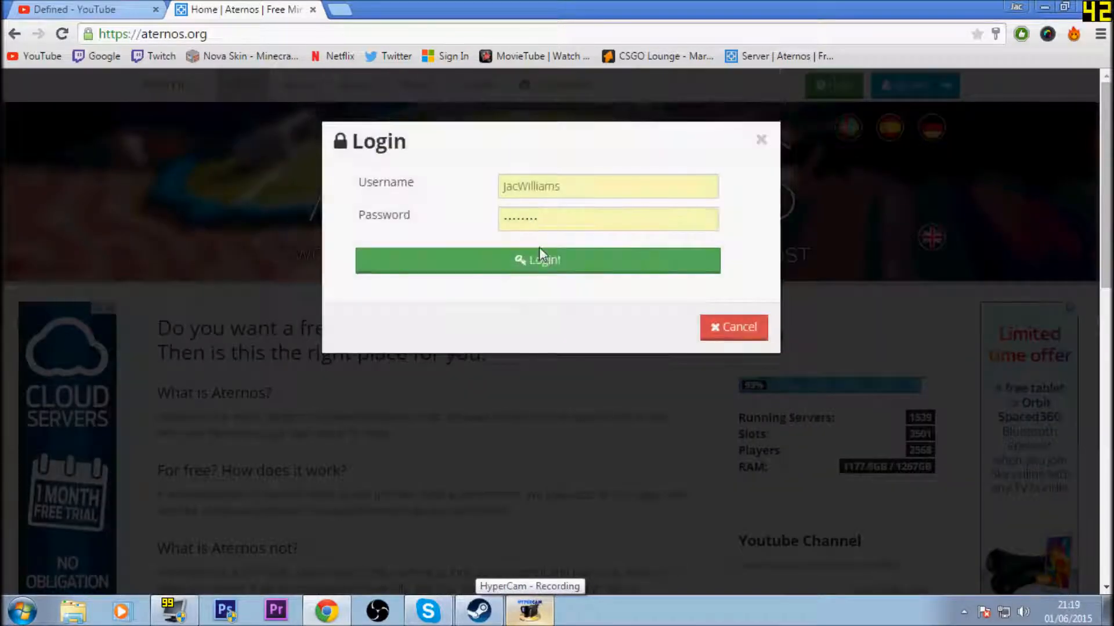
left_click(537, 260)
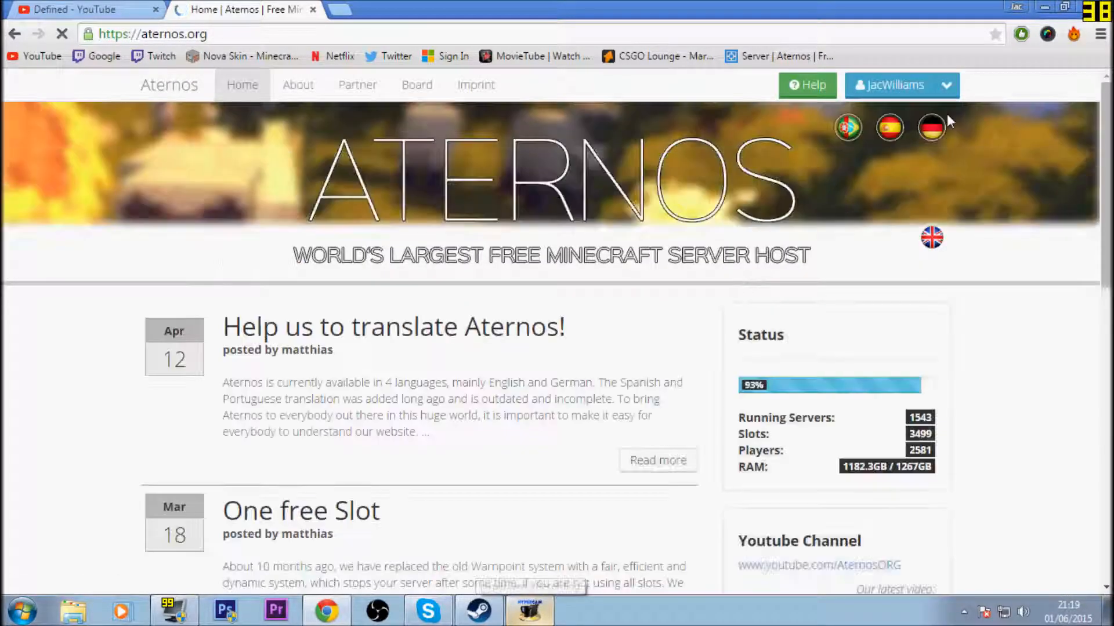
- Go to the My Server page from the account menu
left_click(945, 85)
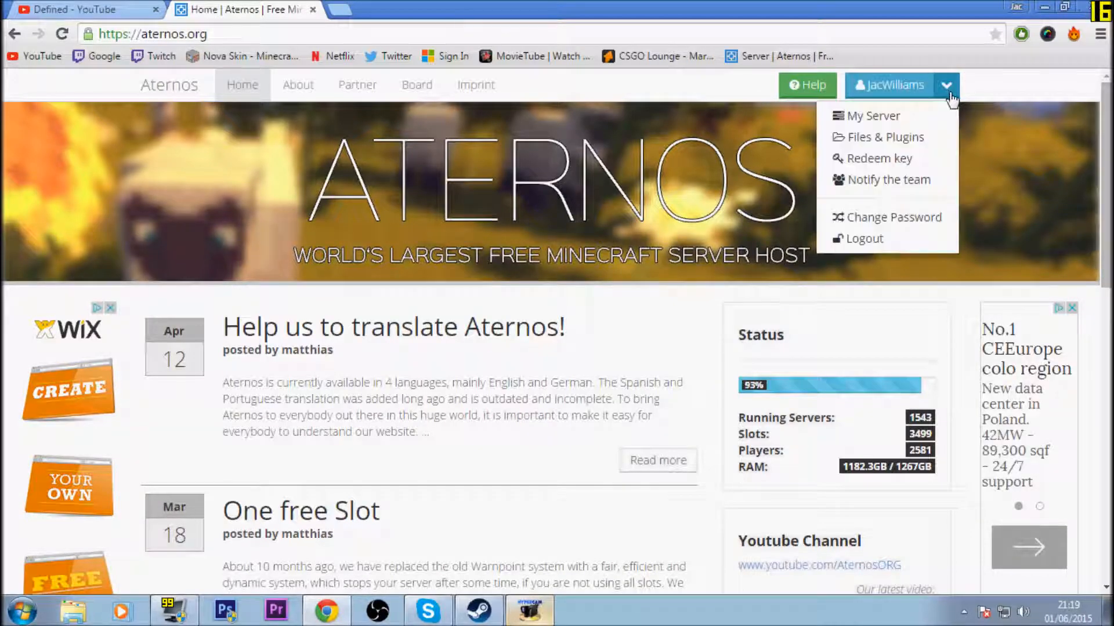
left_click(871, 116)
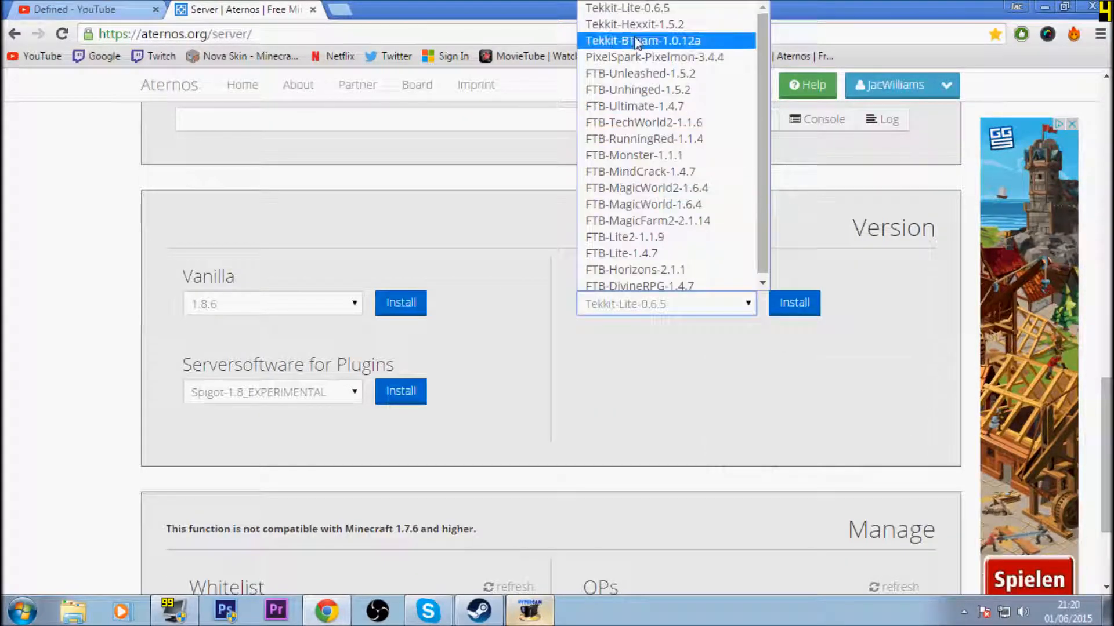
mouse_move(663, 90)
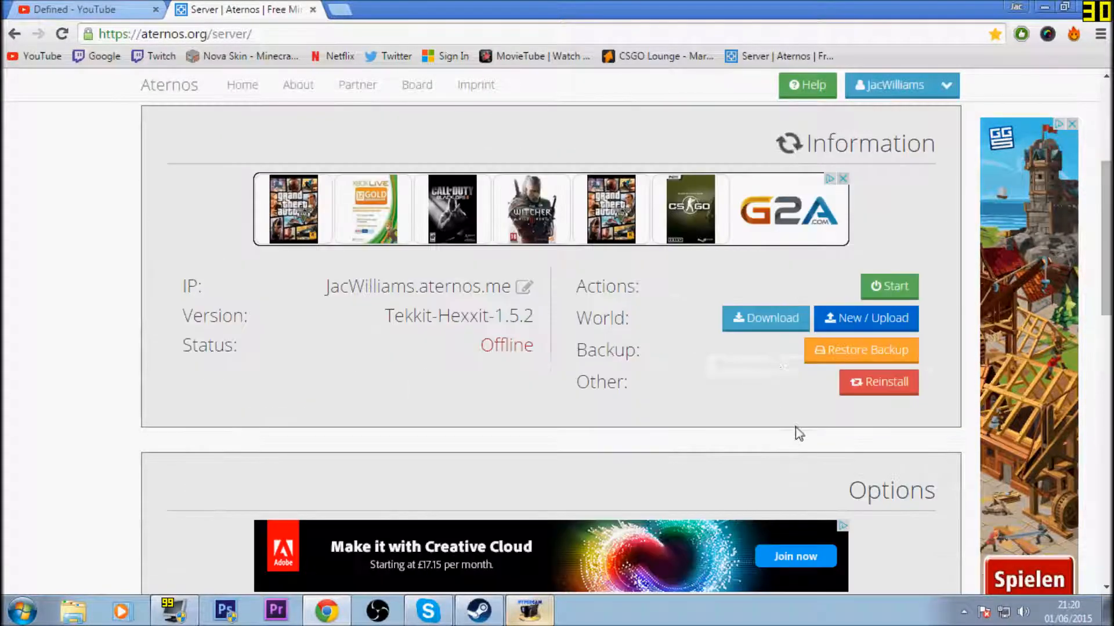
scroll("down", 3)
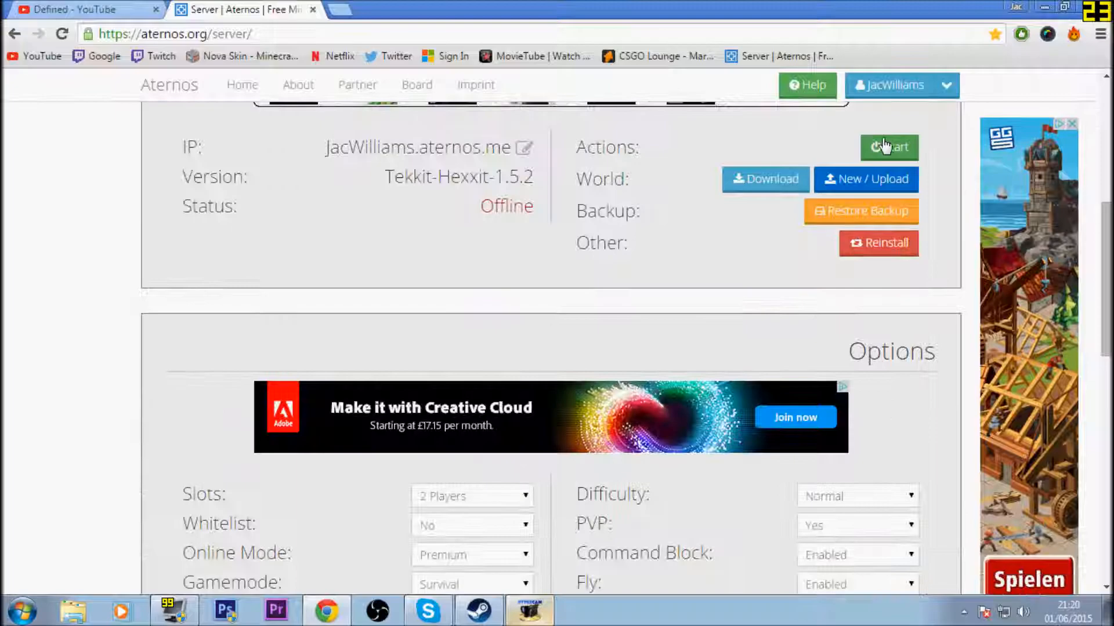
scroll("down", 3)
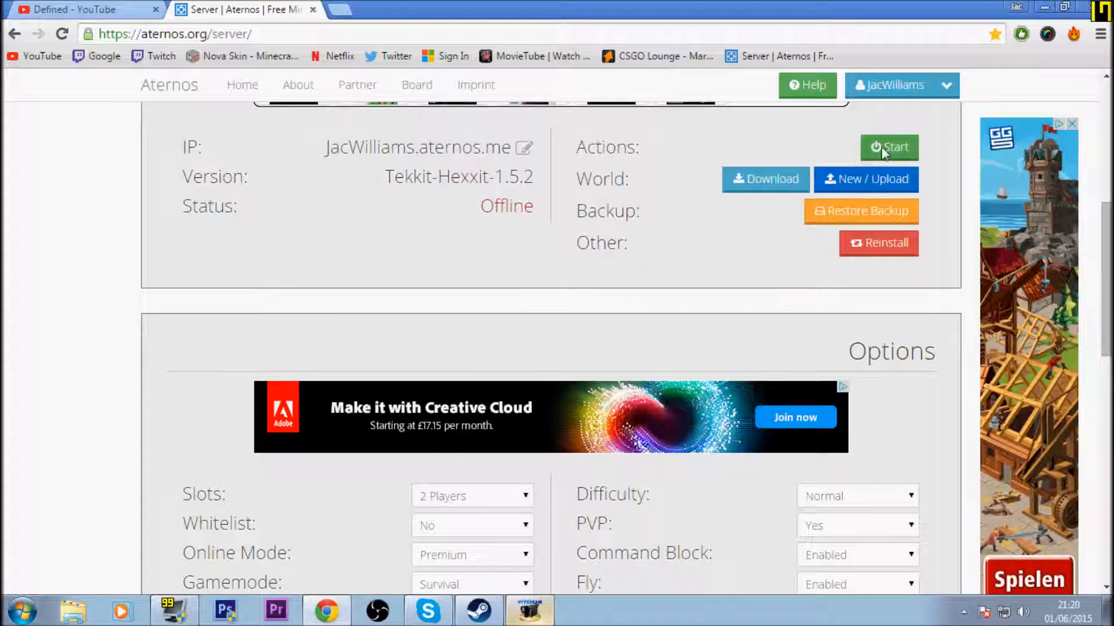
left_click(889, 148)
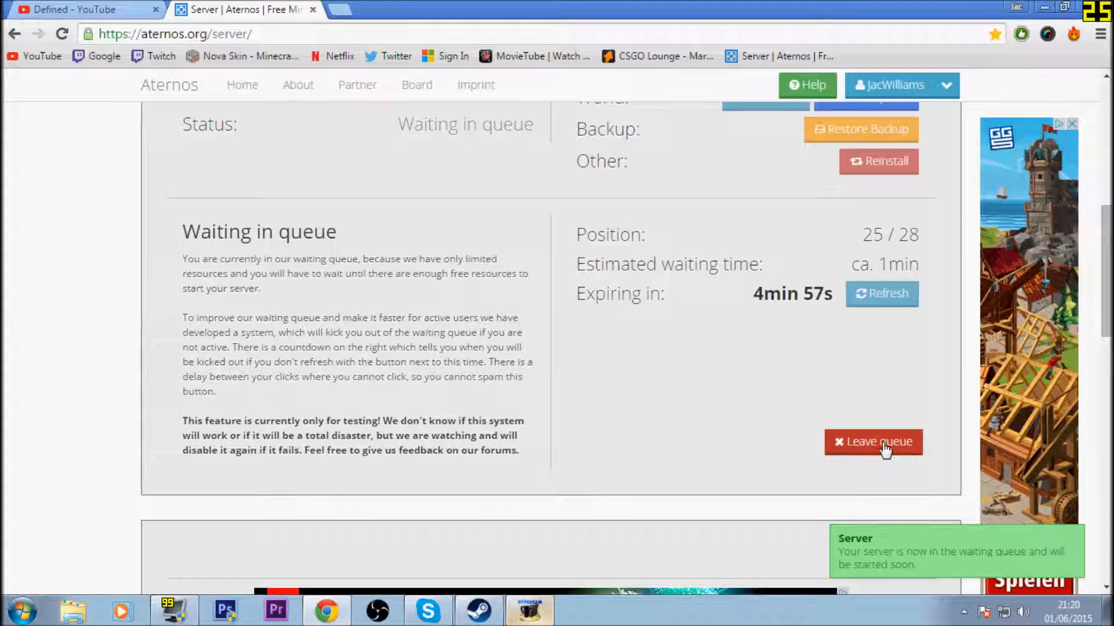
left_click(872, 441)
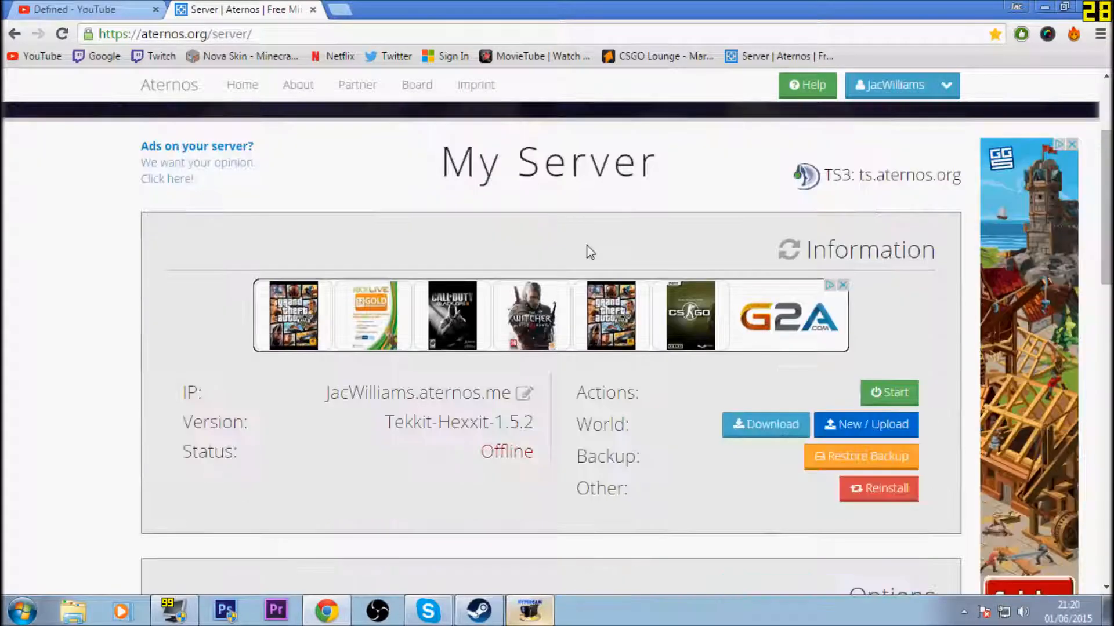
scroll("down", 3)
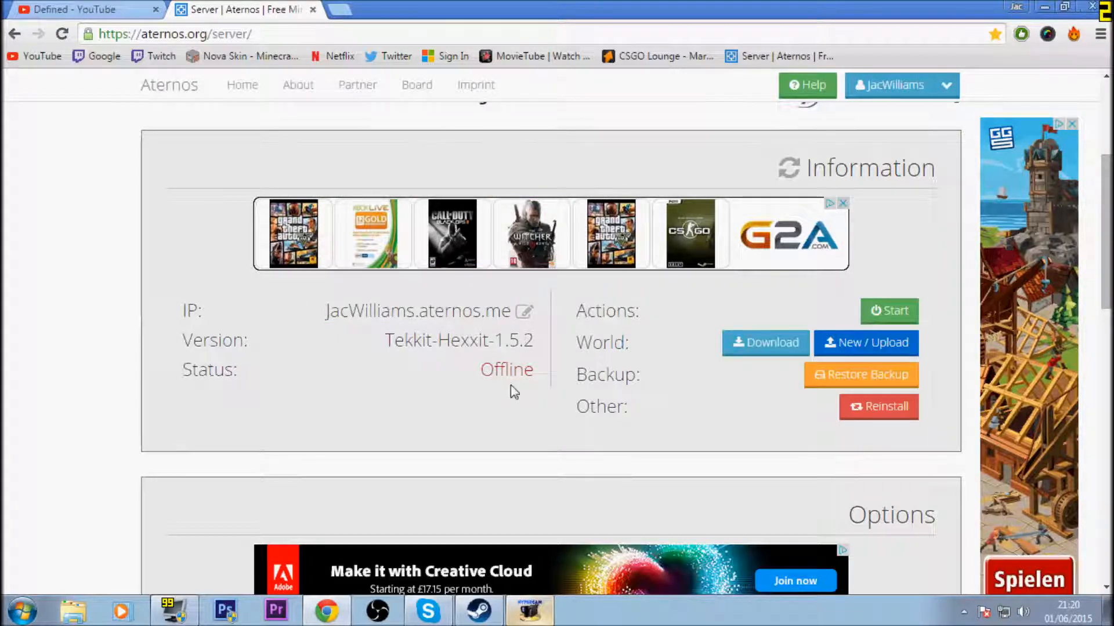
left_click(471, 332)
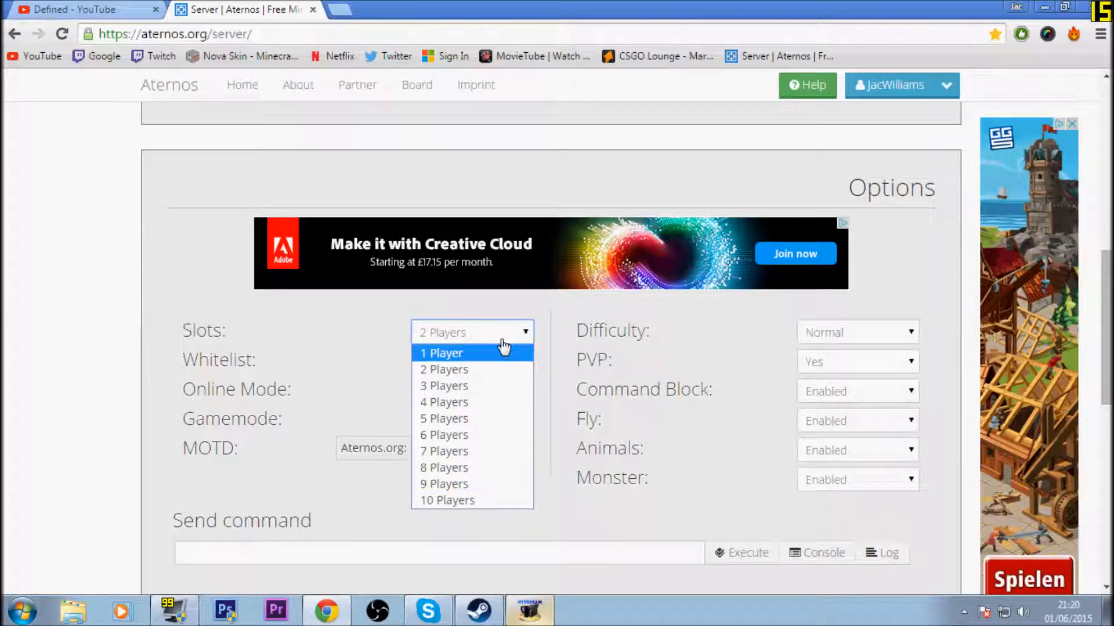
scroll("down", 3)
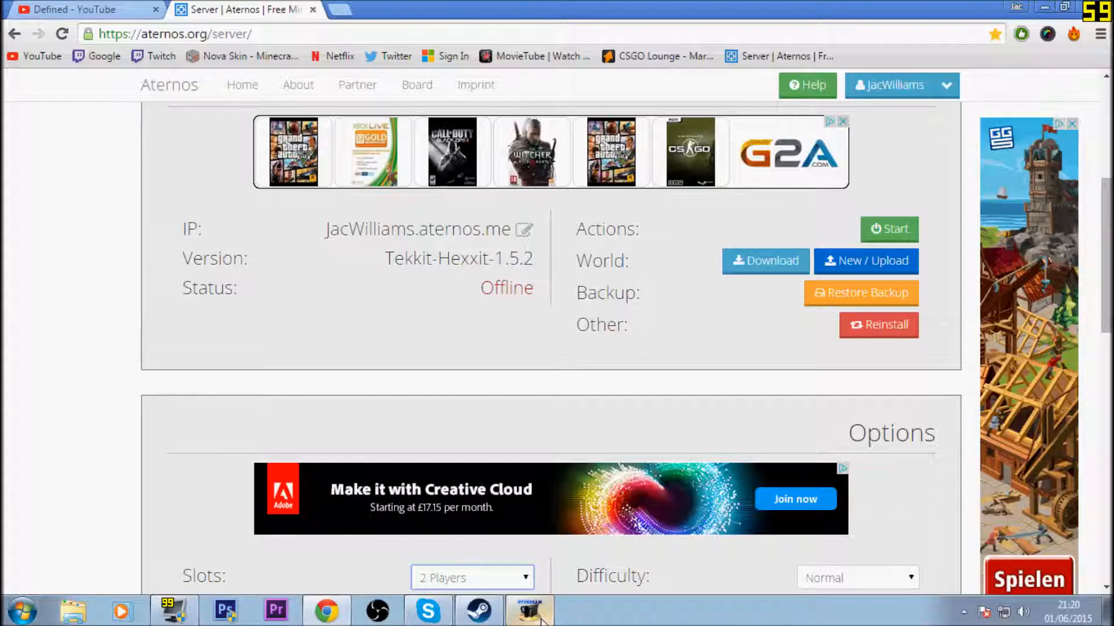
scroll("up", 3)
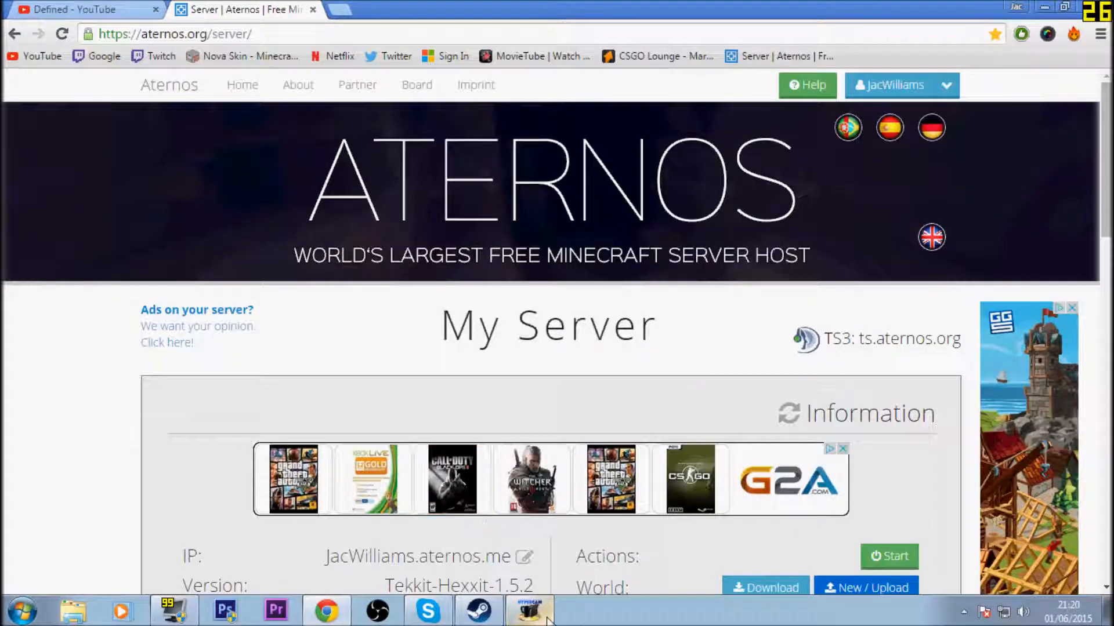
left_click(529, 610)
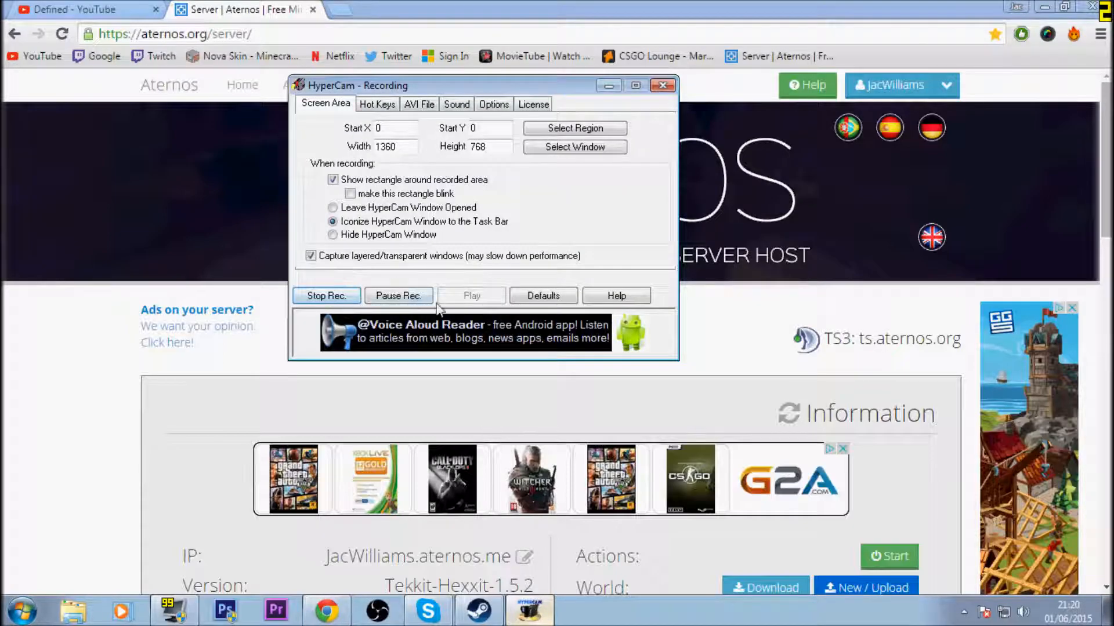